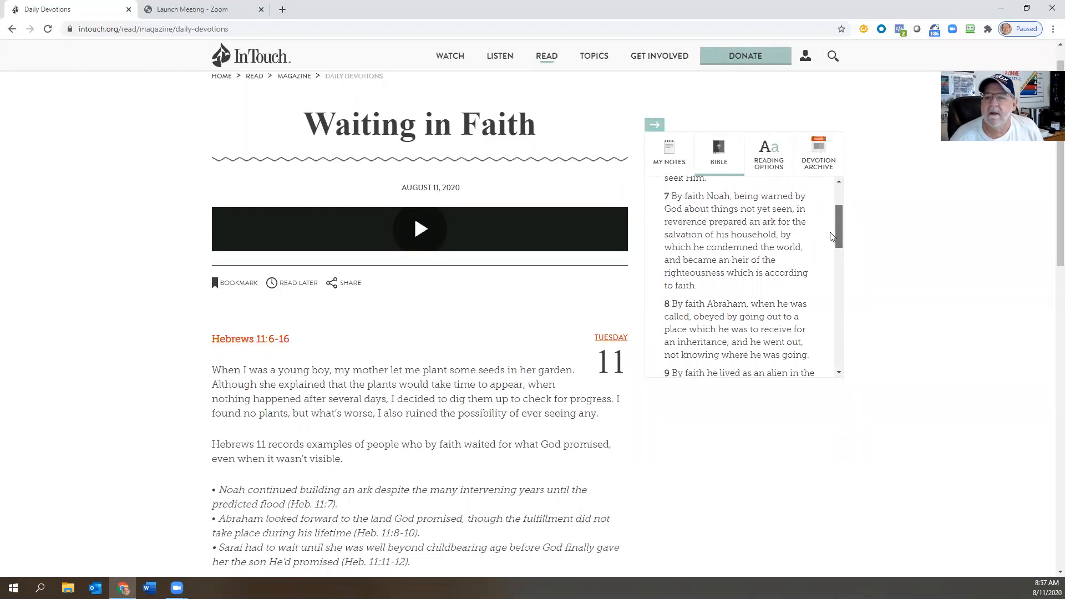
{"action": "mouse_move", "coordinate": [873, 244]}
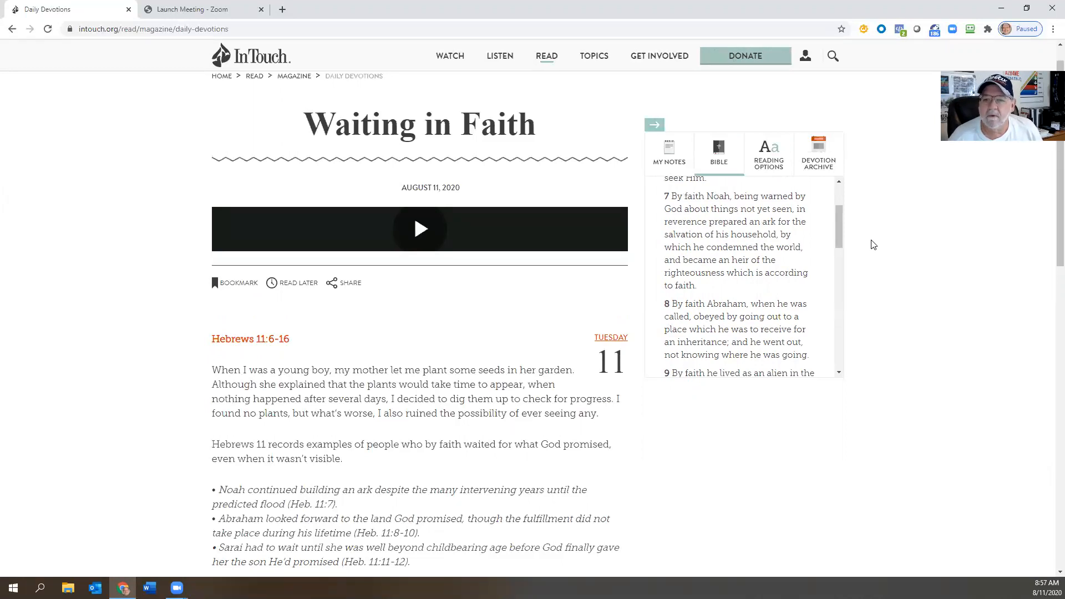
{"action": "mouse_move", "coordinate": [851, 227]}
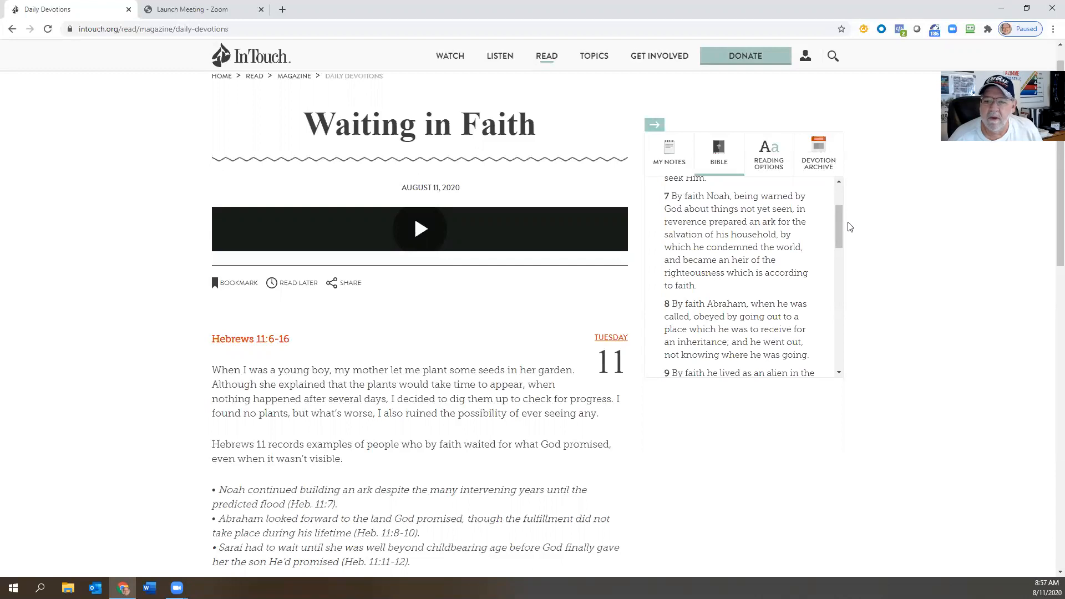
{"action": "scroll", "scroll_direction": "down", "scroll_amount": 3}
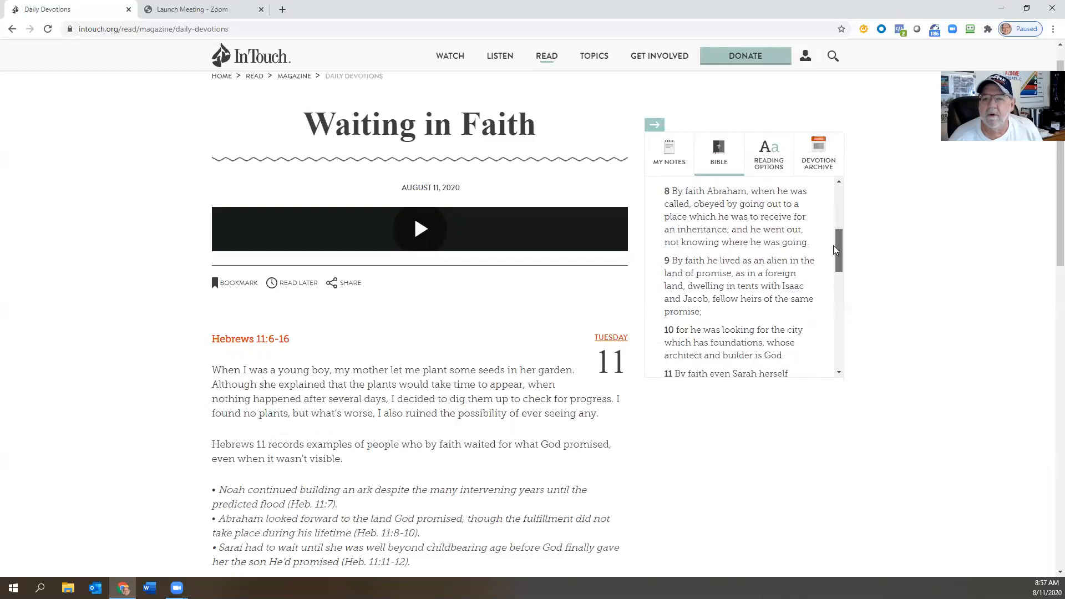
{"action": "mouse_move", "coordinate": [858, 253]}
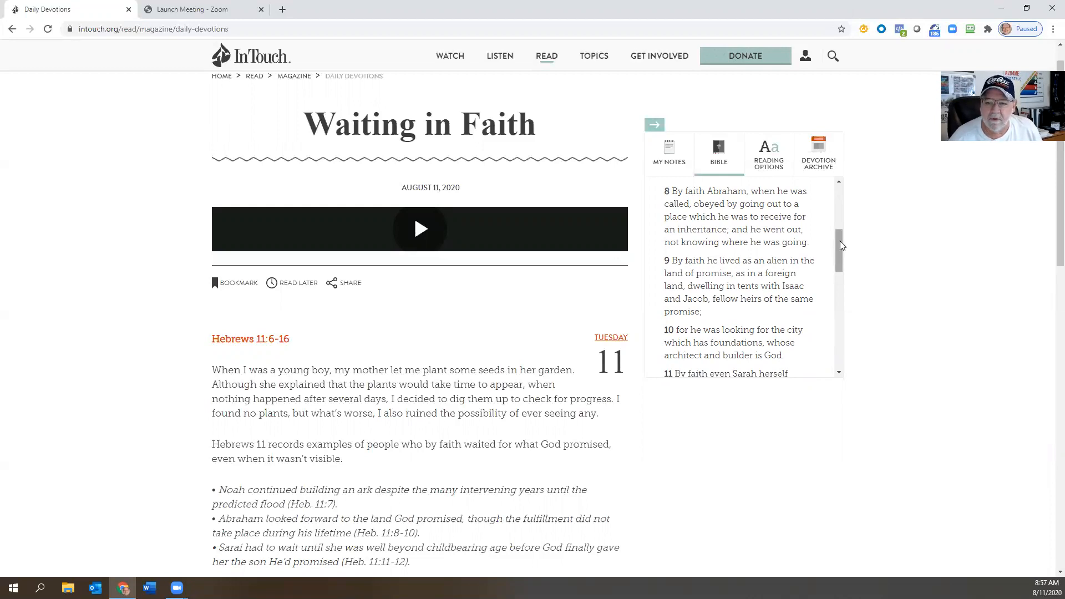
{"action": "scroll", "scroll_direction": "down", "scroll_amount": 3}
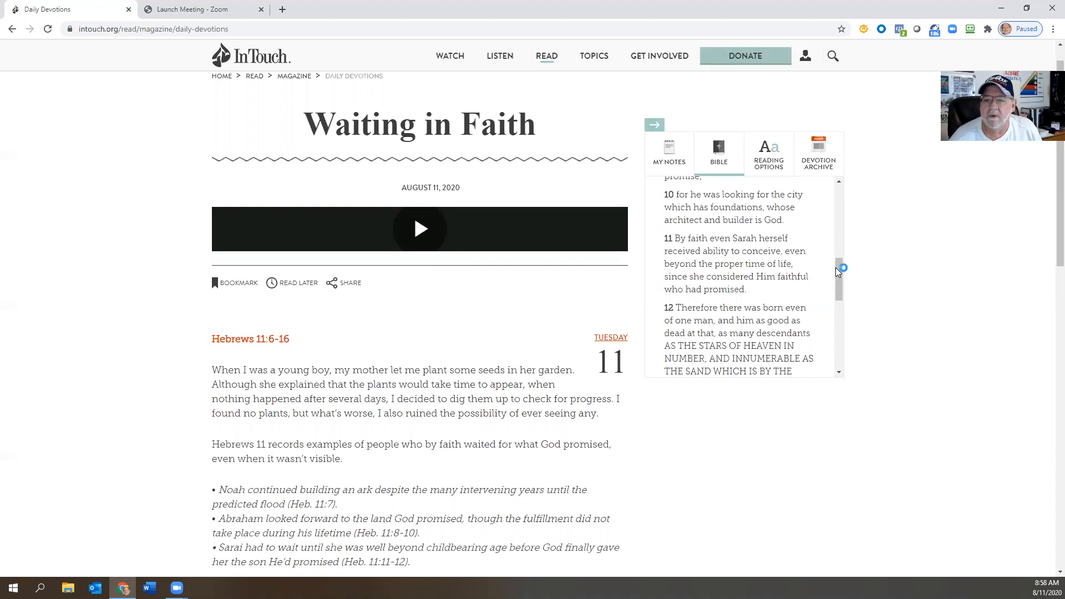
{"action": "scroll", "scroll_direction": "down", "scroll_amount": 3}
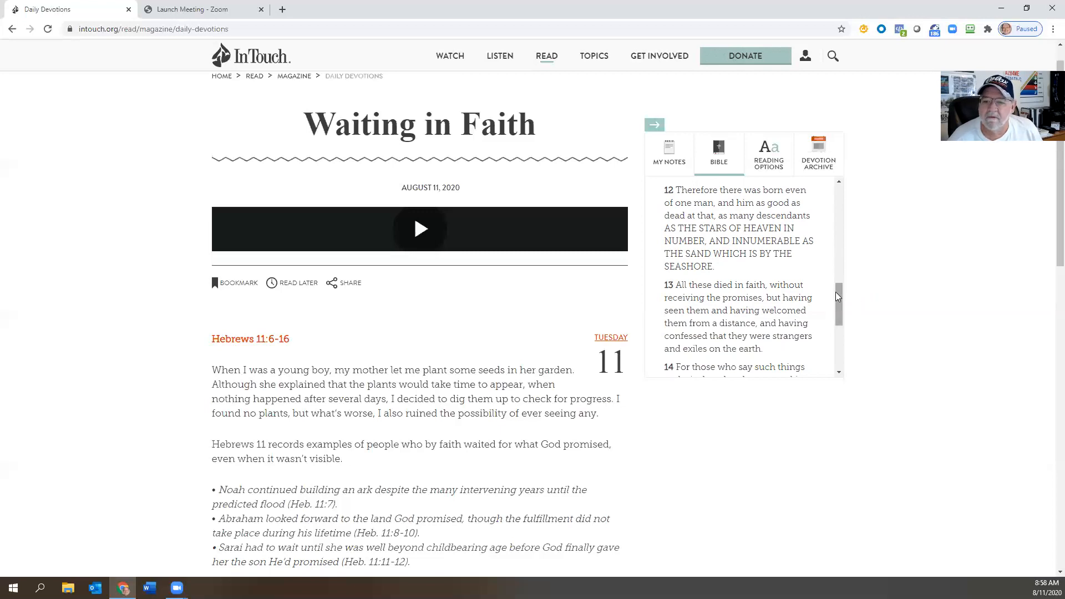
{"action": "scroll", "scroll_direction": "down", "scroll_amount": 3}
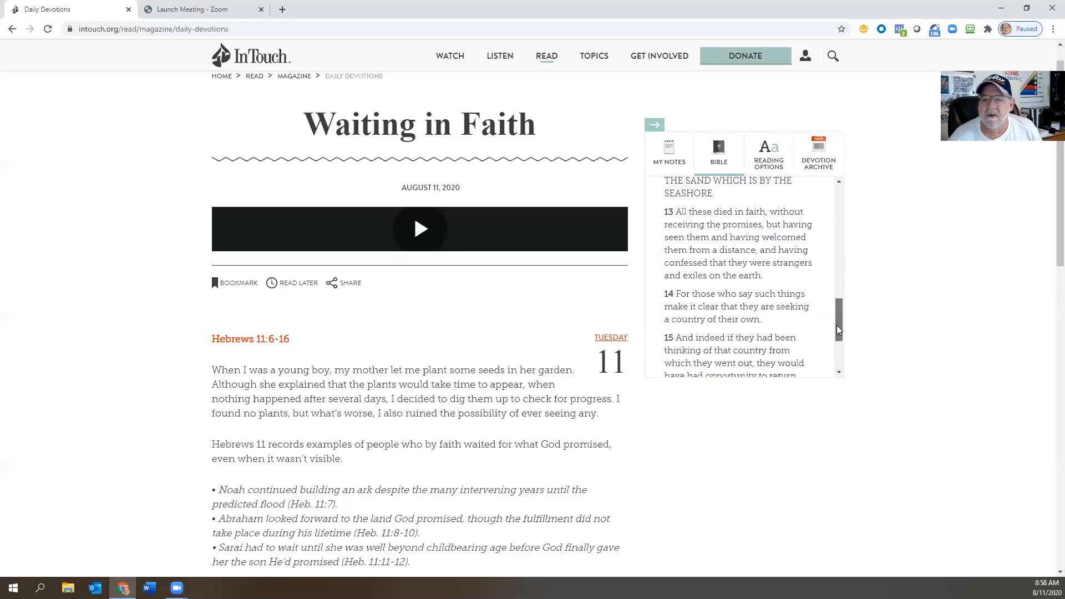
{"action": "scroll", "scroll_direction": "down", "scroll_amount": 3}
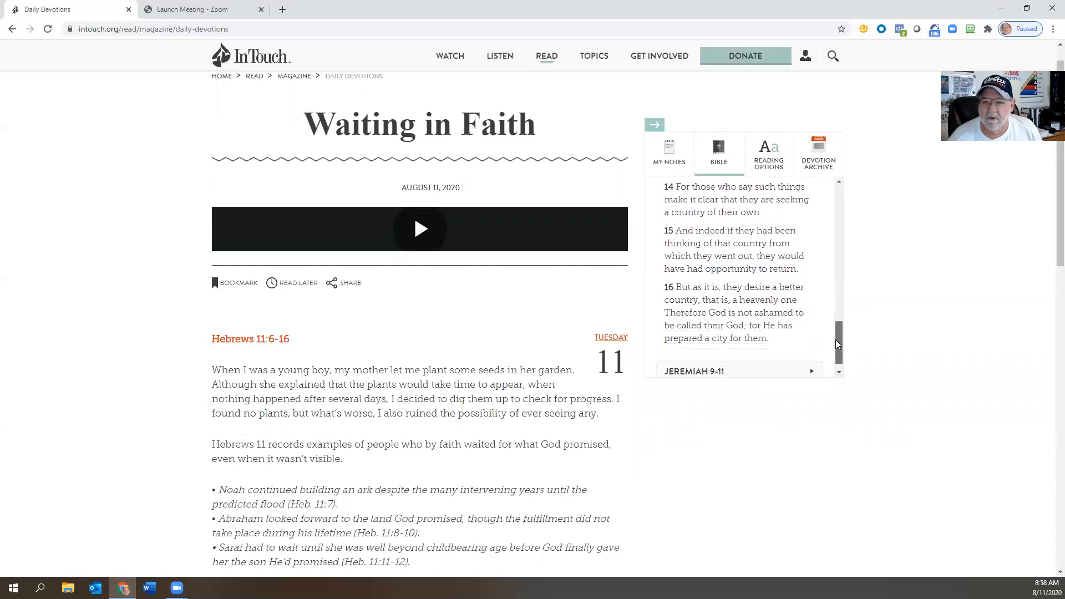
{"action": "mouse_move", "coordinate": [879, 323]}
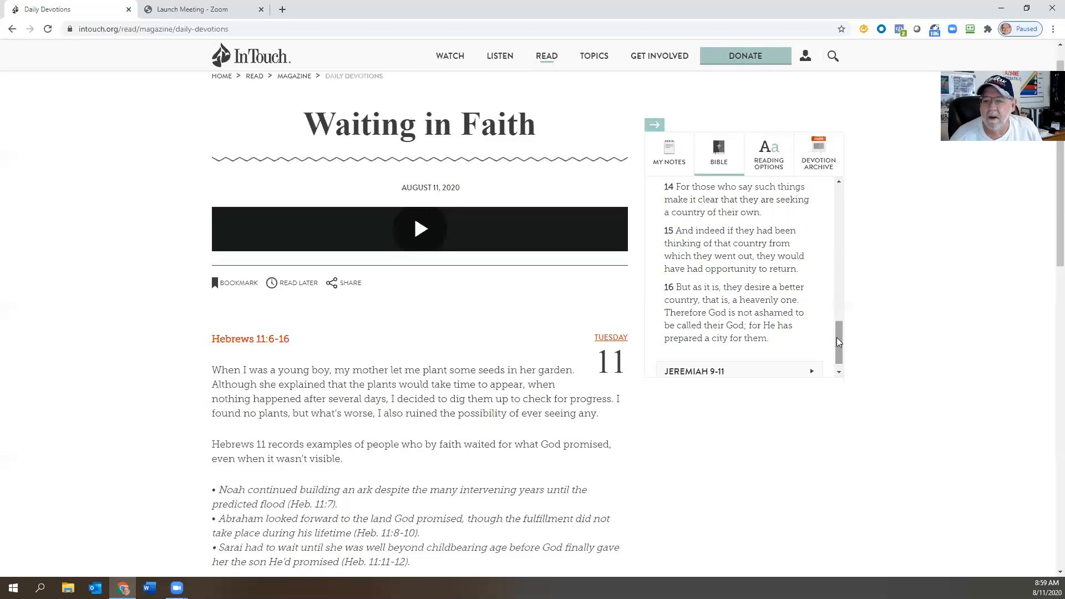
{"action": "scroll", "scroll_direction": "down", "scroll_amount": 3}
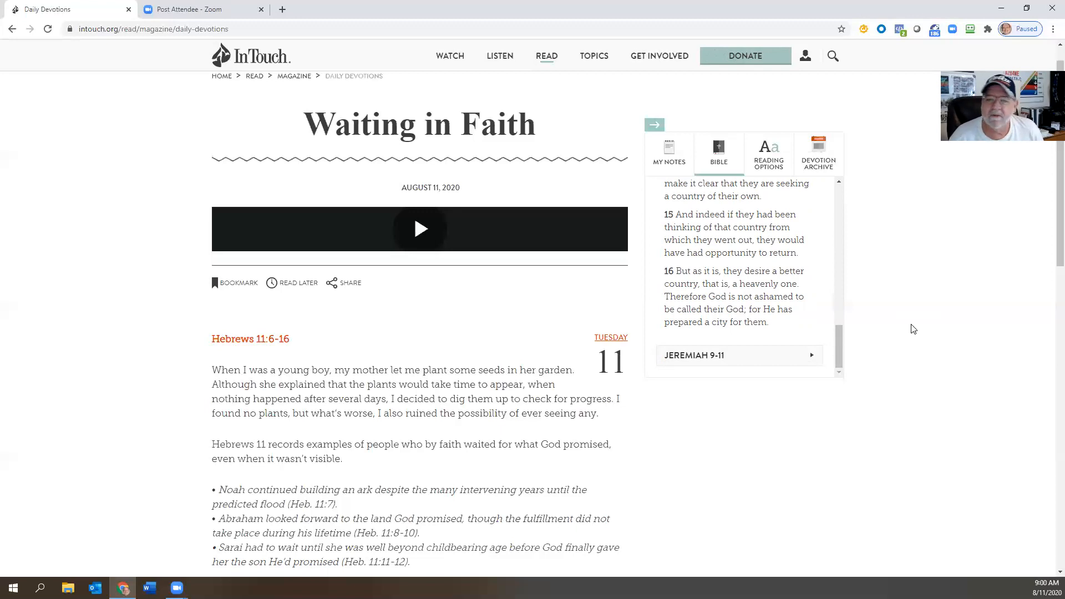
{"action": "scroll", "scroll_direction": "down", "scroll_amount": 3}
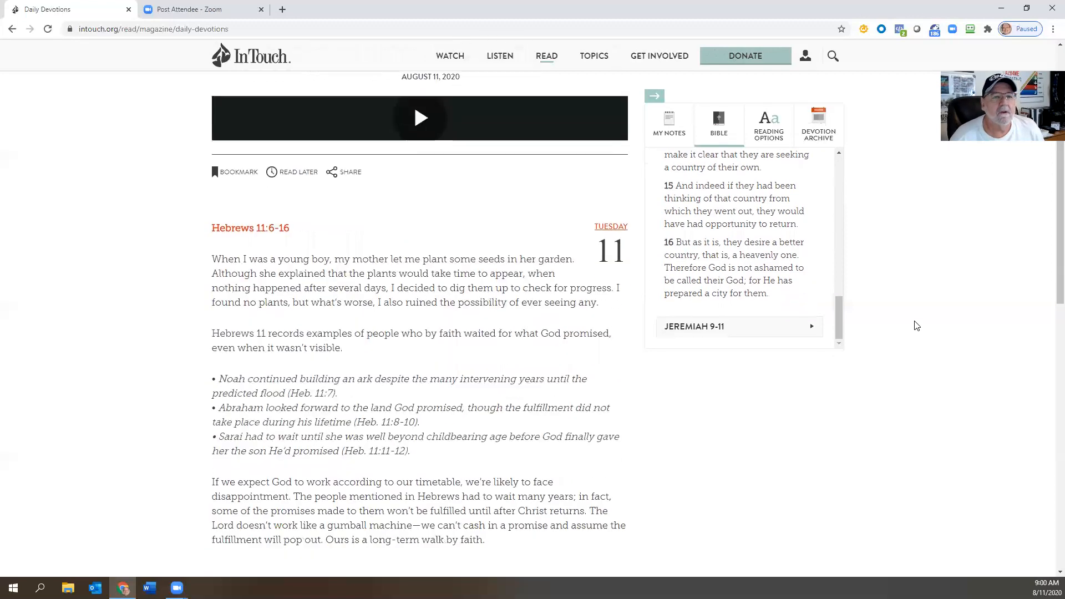
{"action": "scroll", "scroll_direction": "down", "scroll_amount": 3}
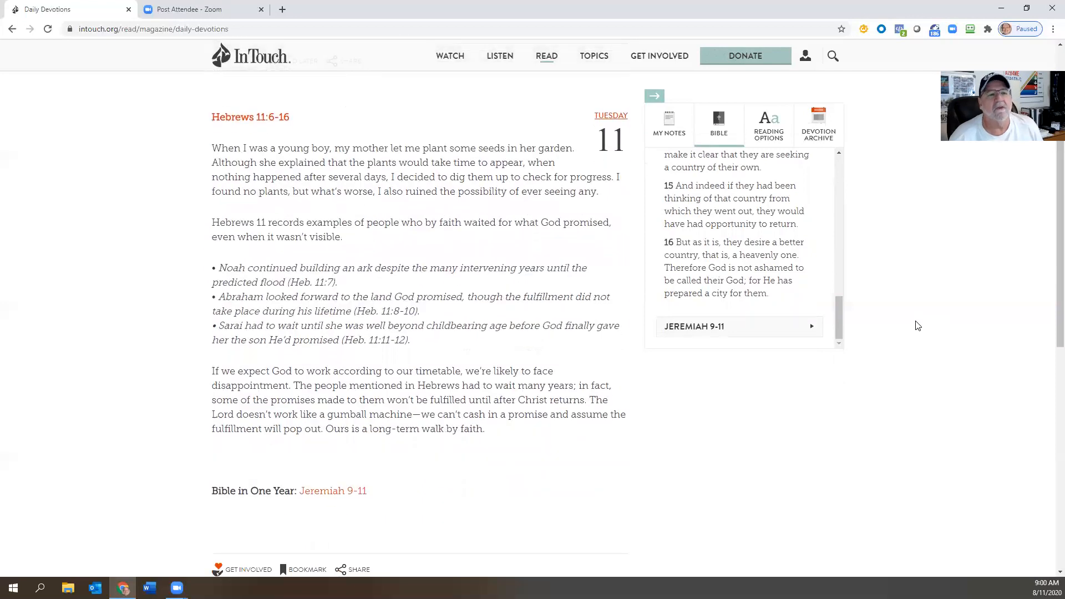